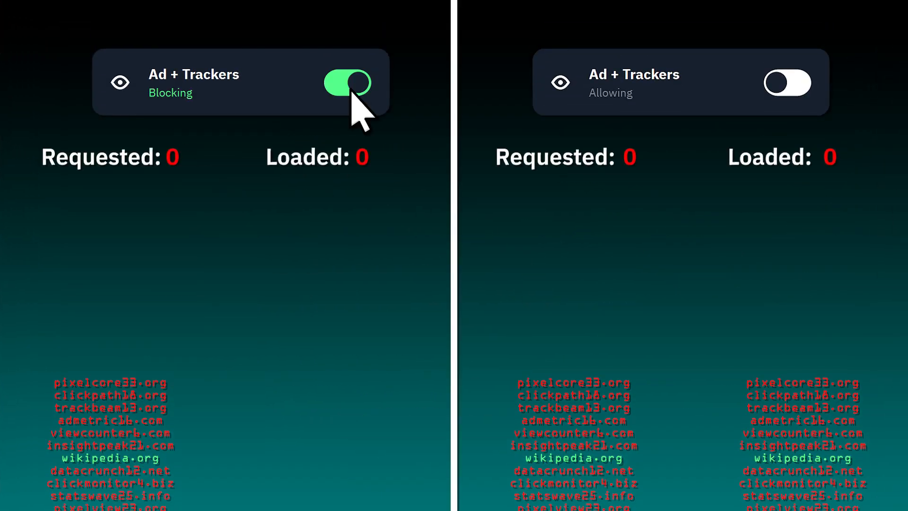
View the account's R.O.B.E.R.T. block lists on windscribe.com, then return to the Toronto-connected app.
click(348, 82)
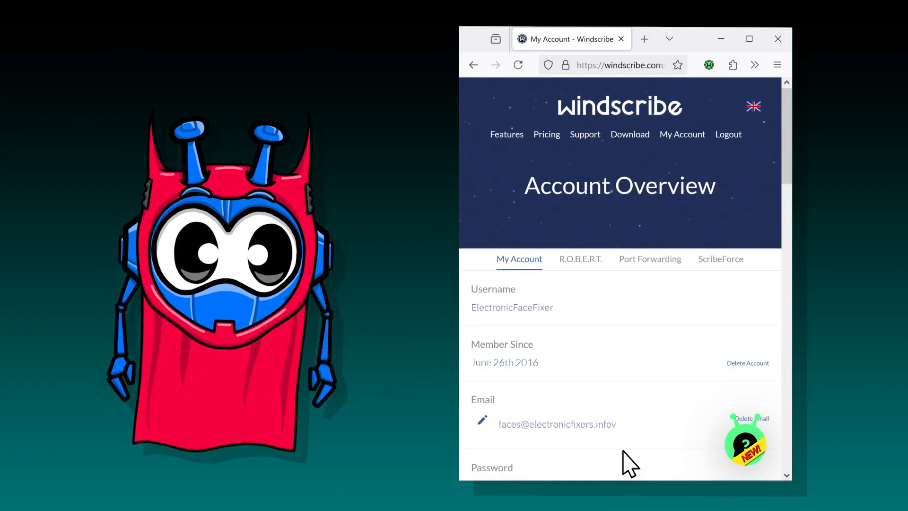
click(580, 260)
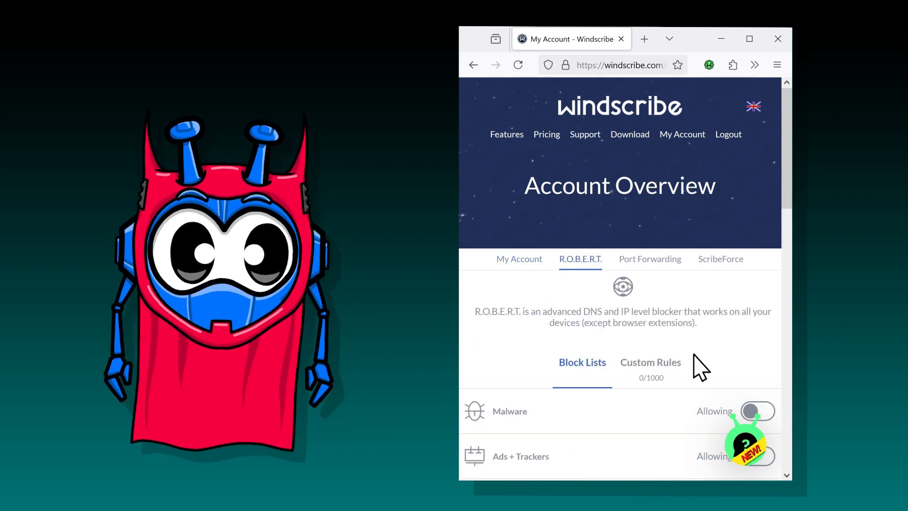
click(758, 412)
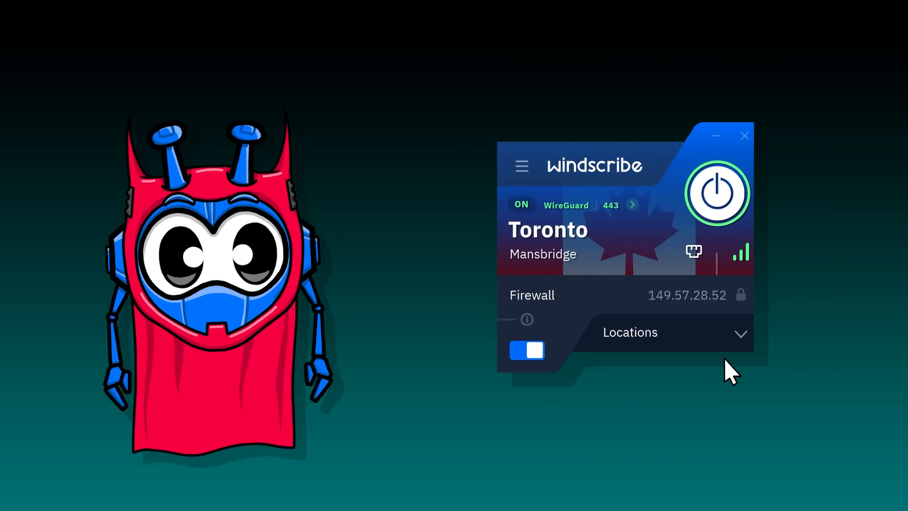
Show R.O.B.E.R.T.'s Custom Rules for blocking or whitelisting domains and IPs.
click(521, 167)
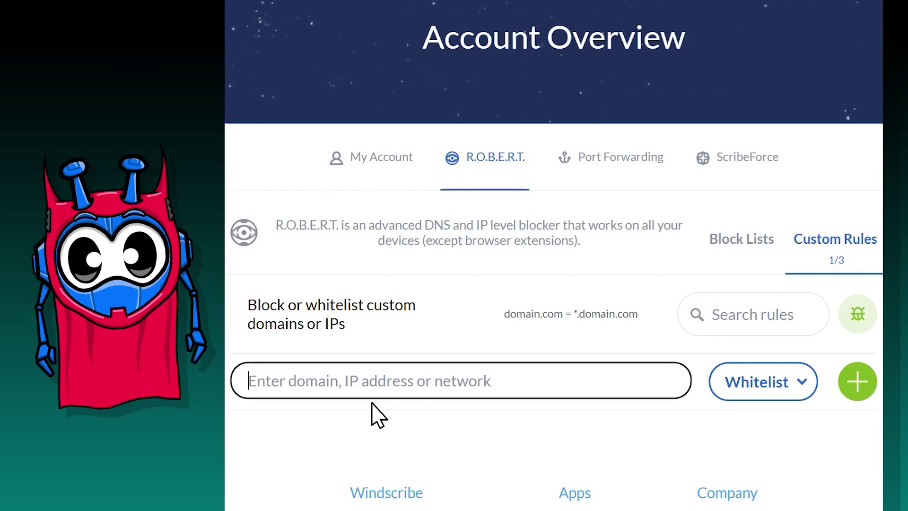
Add a custom rule for timesuckwebsite.com with its type set to Block.
text(timesuck)
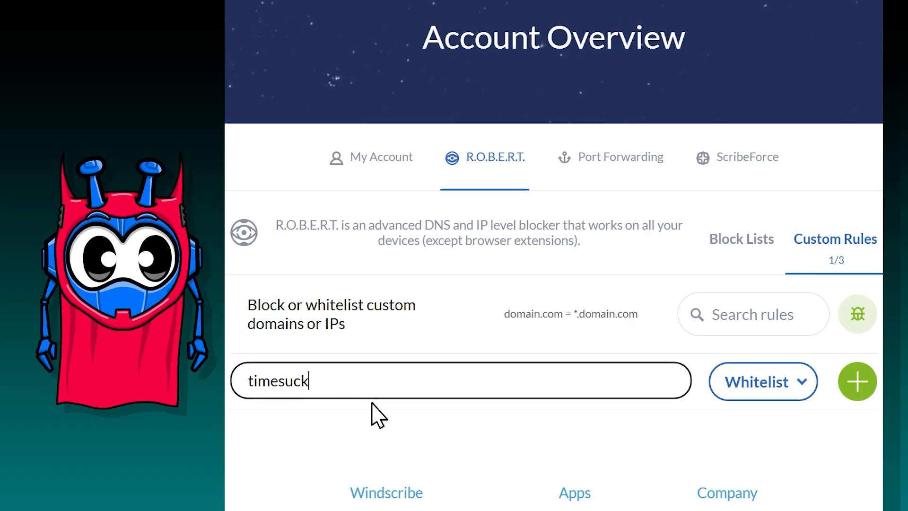
text(website.com)
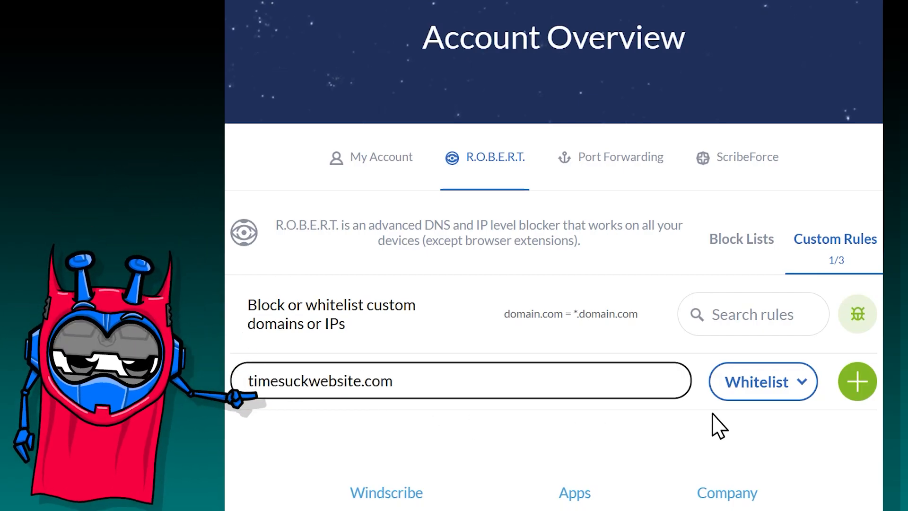
click(763, 381)
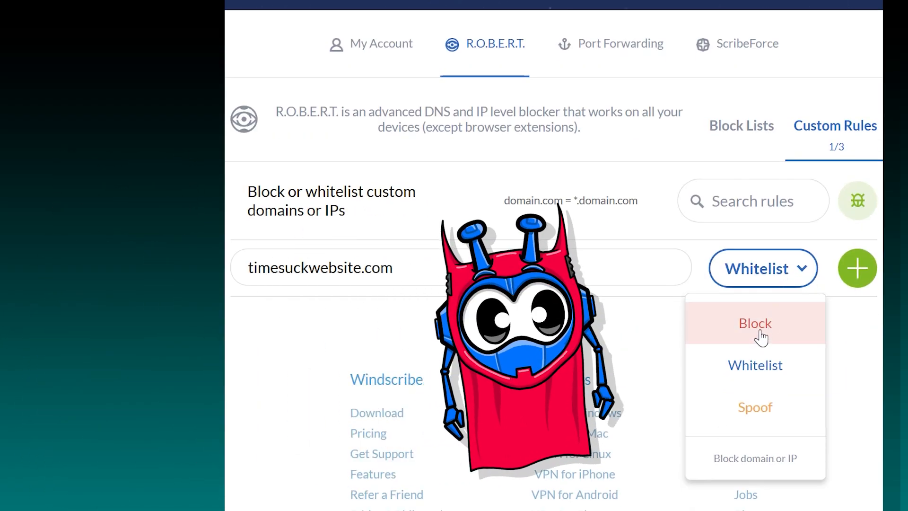
click(755, 324)
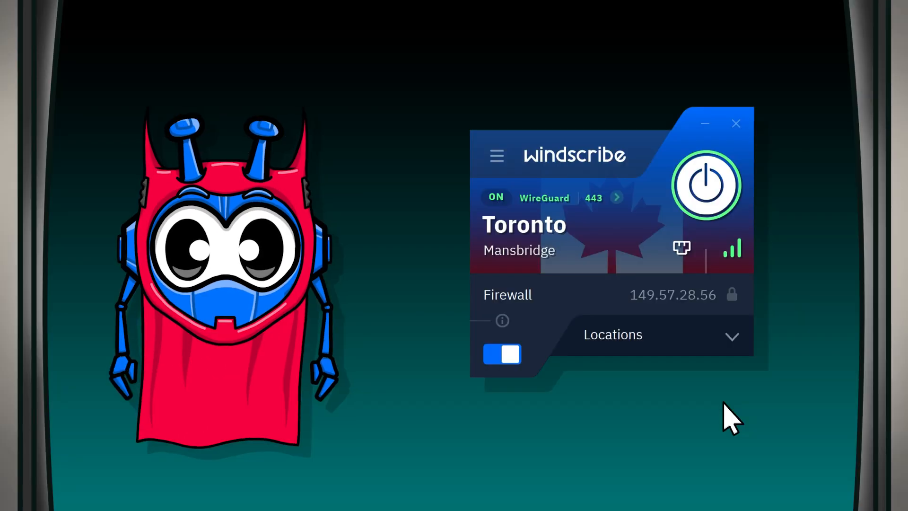
In Connection settings, set Connected DNS to Custom and edit Upstream 1 for the ControlD DoH URL.
click(496, 155)
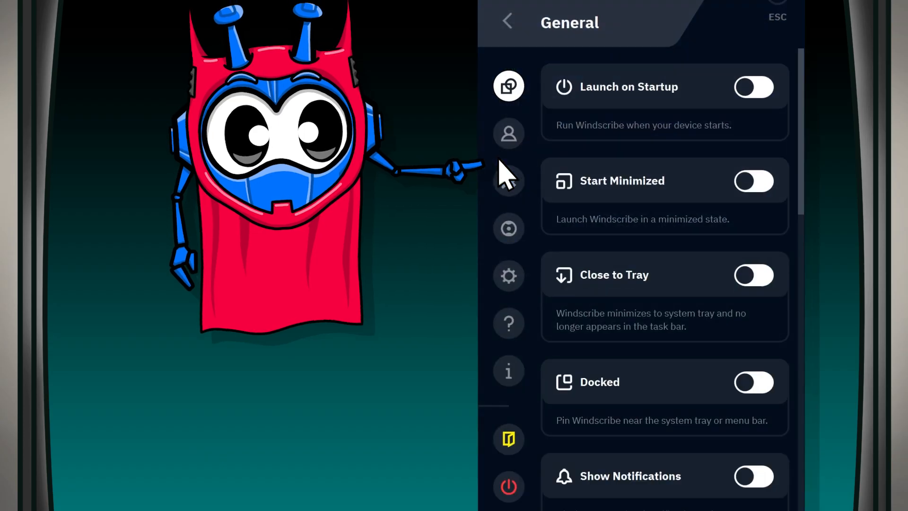
click(508, 181)
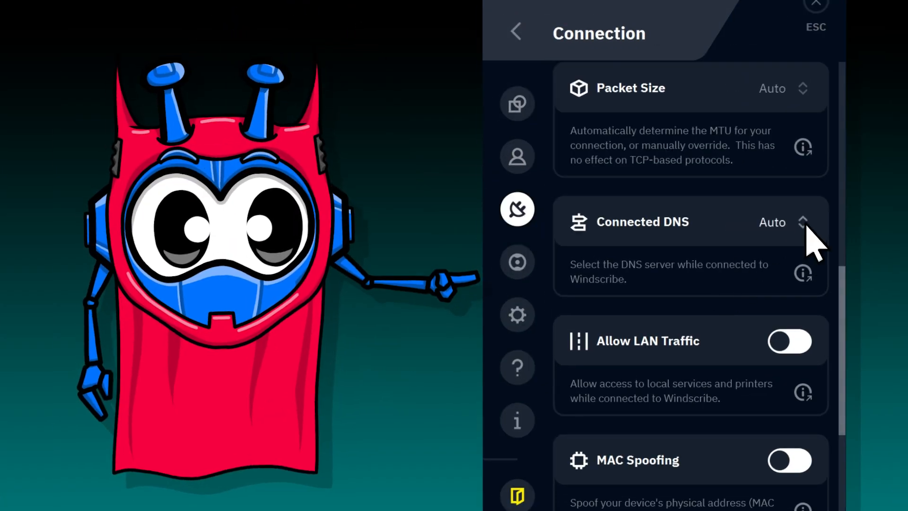
click(782, 221)
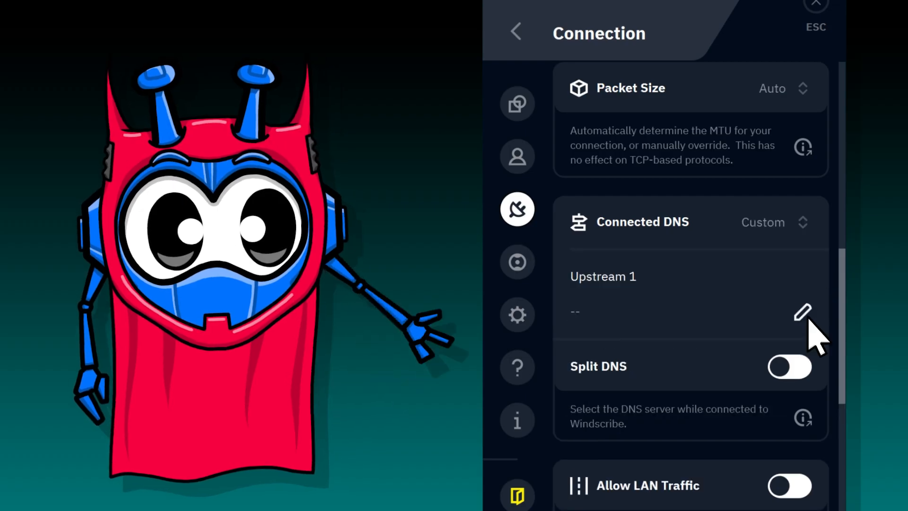
click(803, 313)
text(https://freedns.controld/p2)
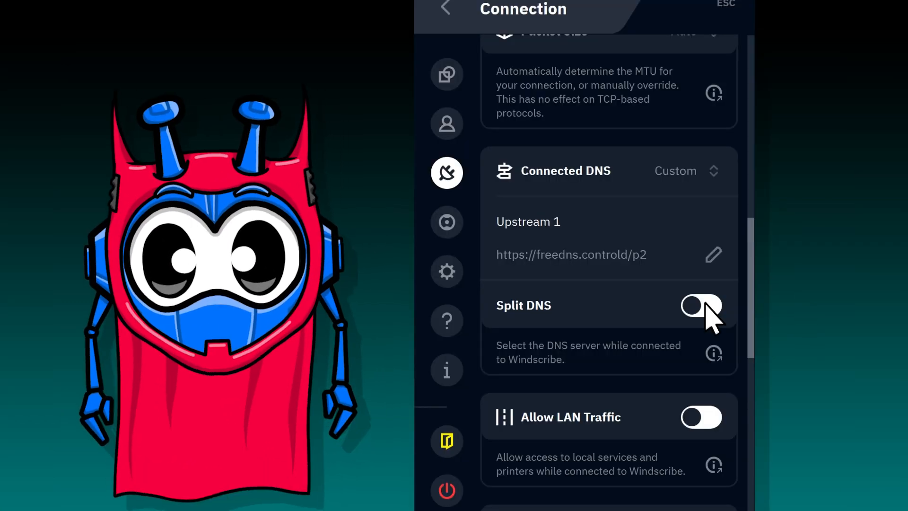
Enable Split DNS and edit Upstream 2 to enter 76.76.2.2.
click(701, 305)
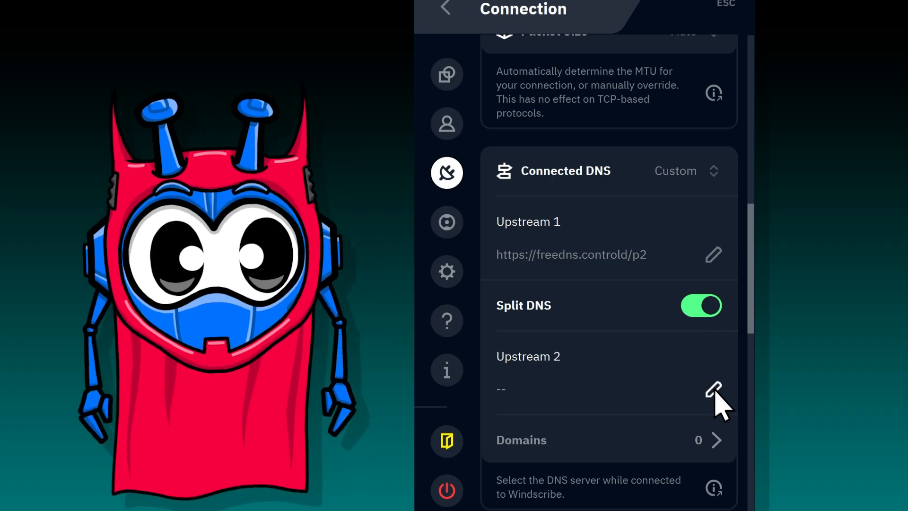
click(715, 389)
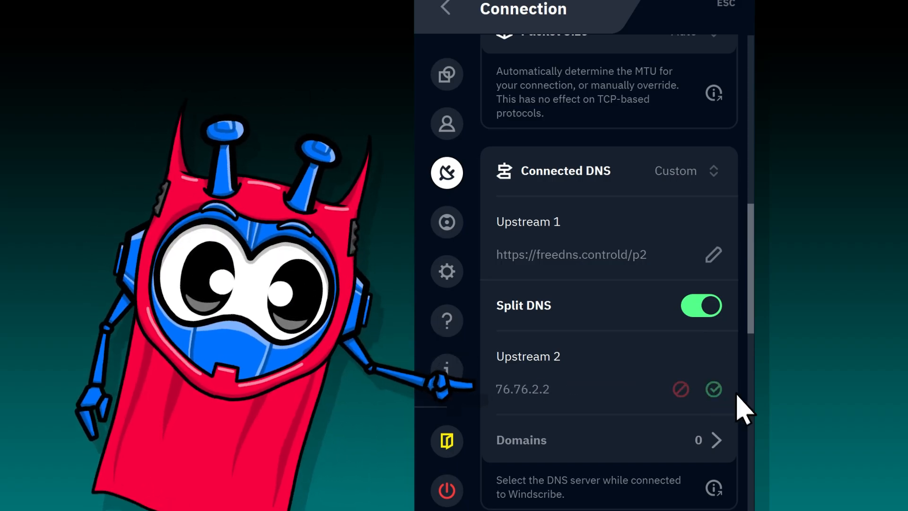